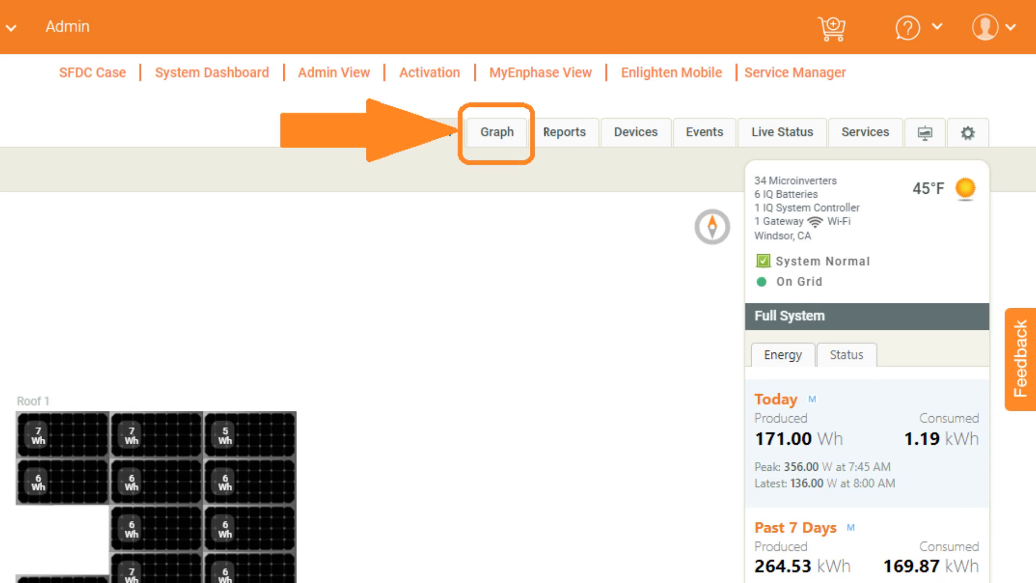
Show the Graph tab with the past 7 days of system power.
click(496, 133)
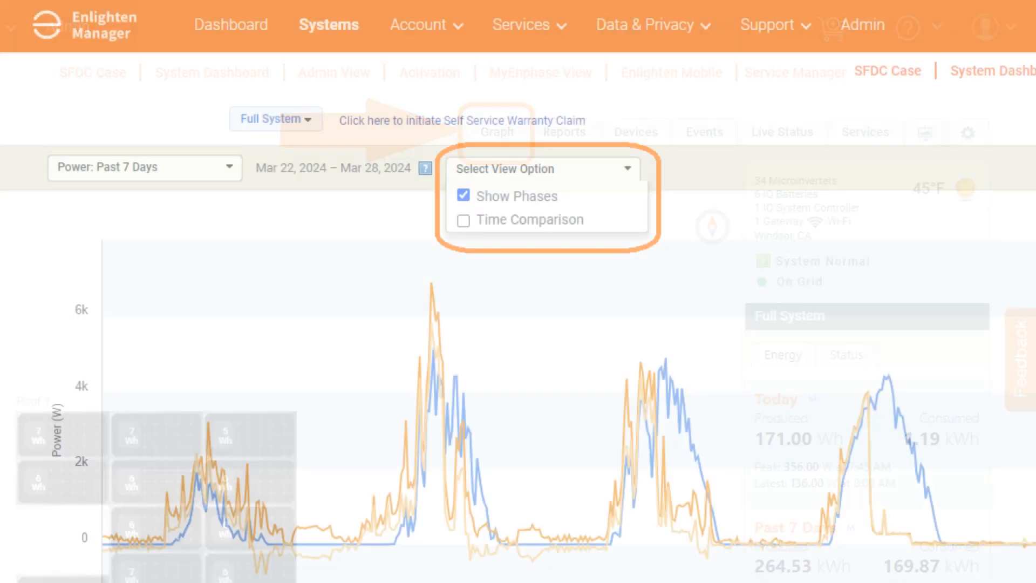